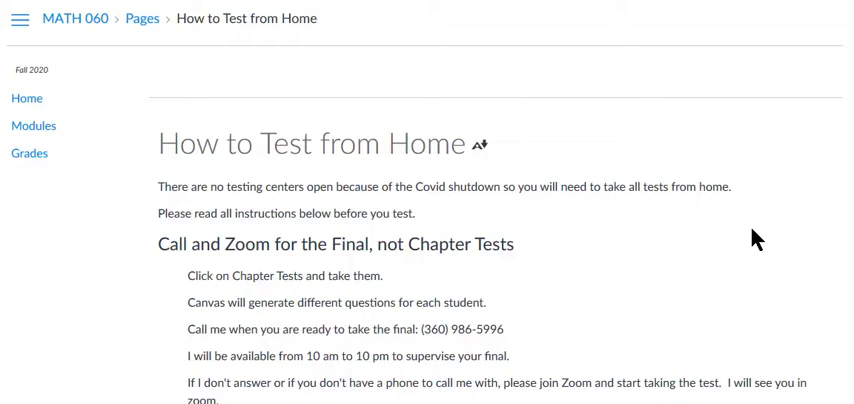
mouse_move(708, 208)
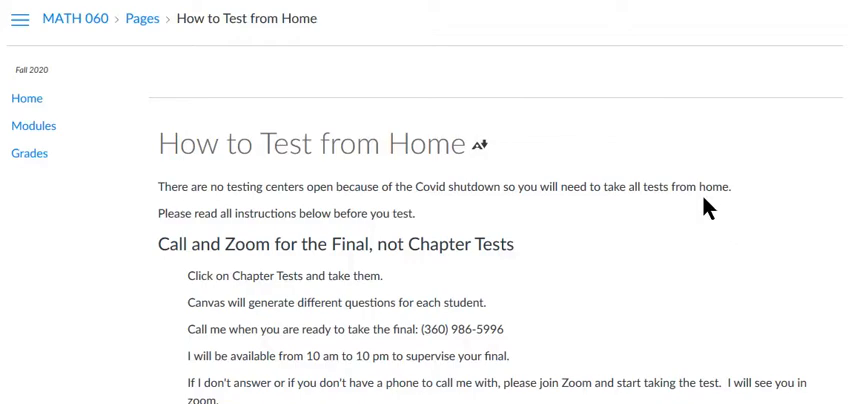
- Scroll the instructions page down to the 'Make sure you have a quiet hour or two' section
scroll(down, 3)
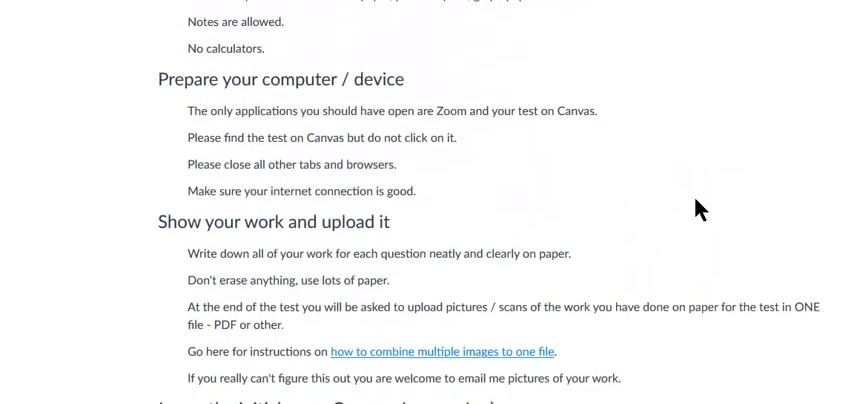
scroll(up, 3)
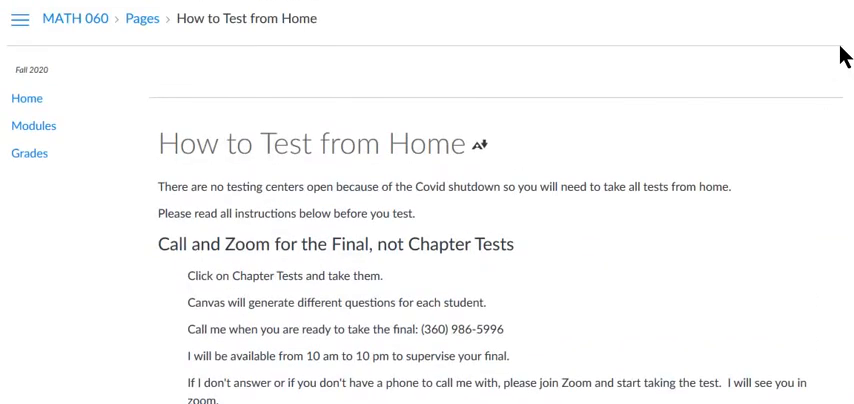
mouse_move(704, 140)
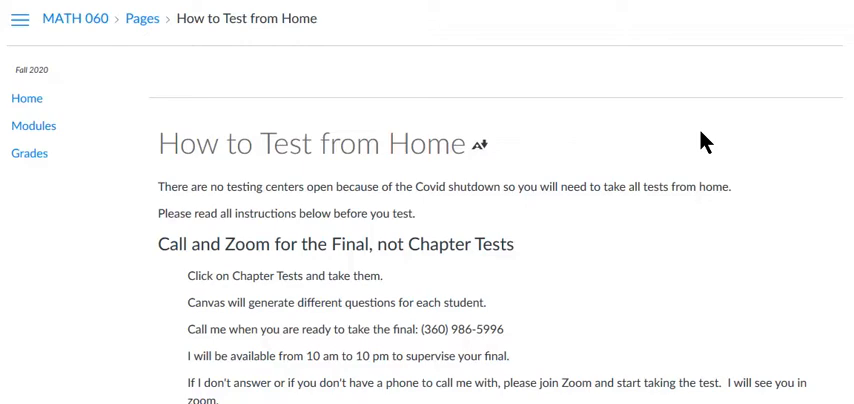
scroll(down, 3)
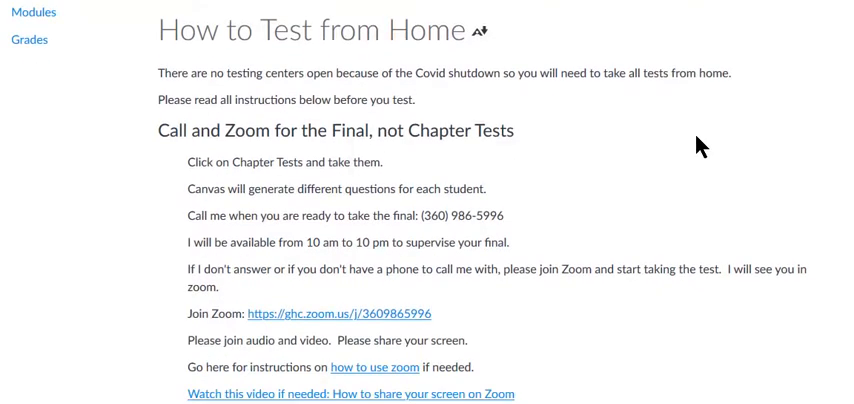
scroll(down, 3)
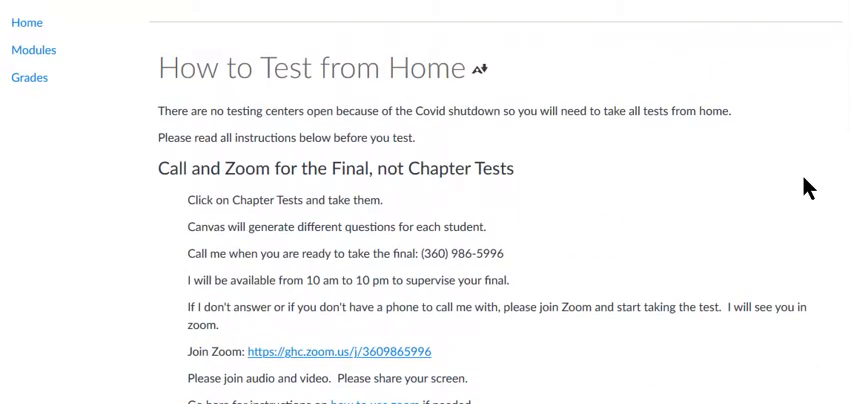
mouse_move(224, 164)
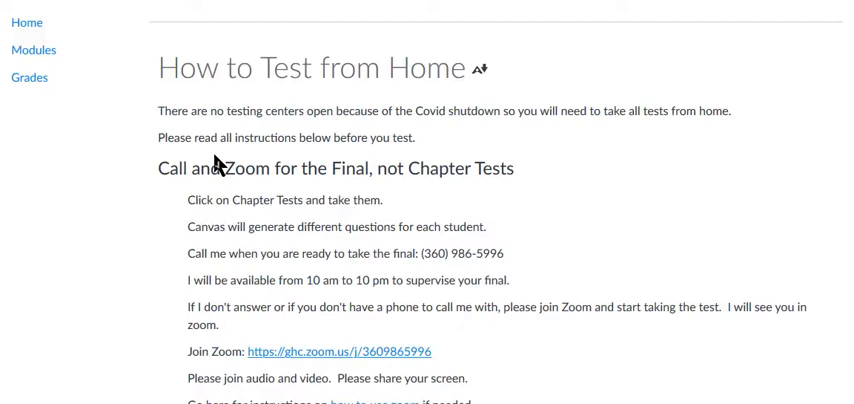
mouse_move(412, 180)
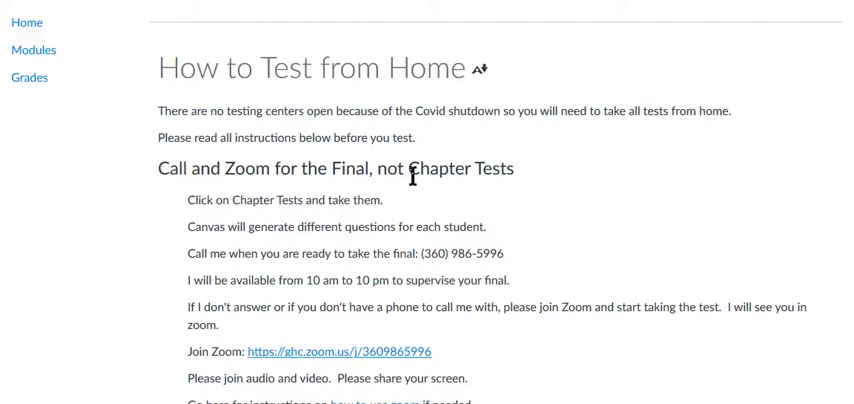
mouse_move(188, 200)
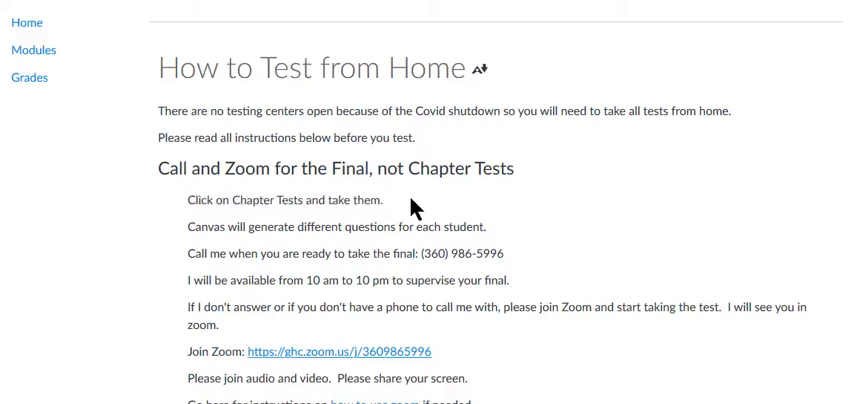
mouse_move(448, 226)
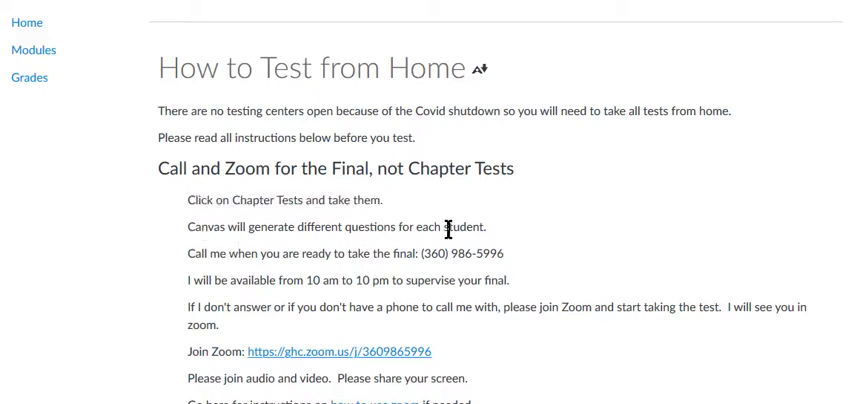
mouse_move(552, 232)
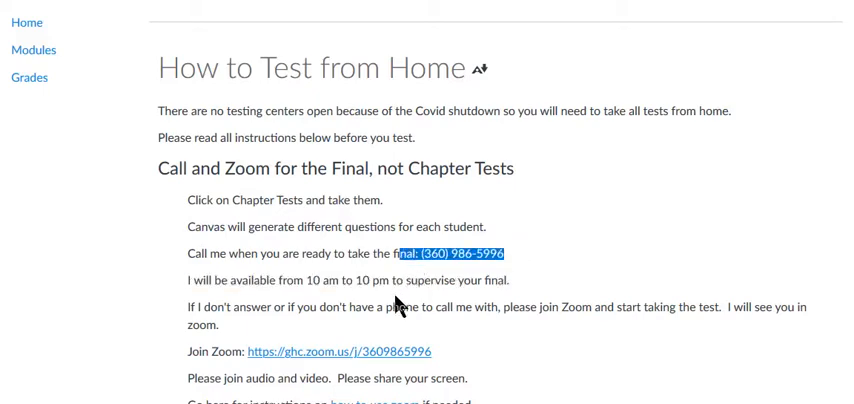
mouse_move(370, 316)
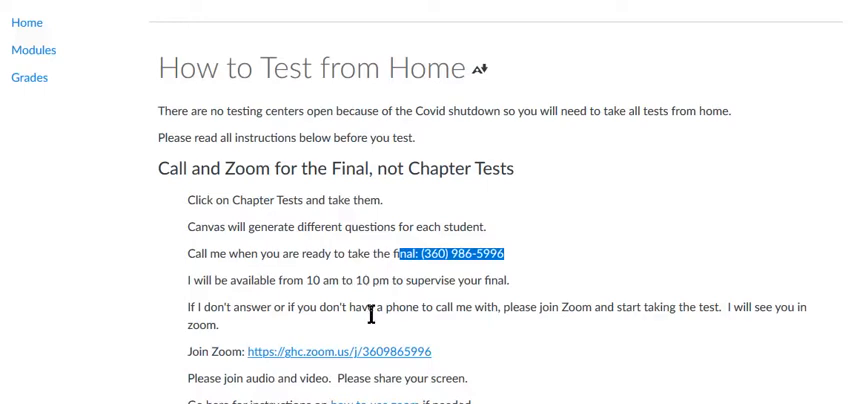
mouse_move(388, 352)
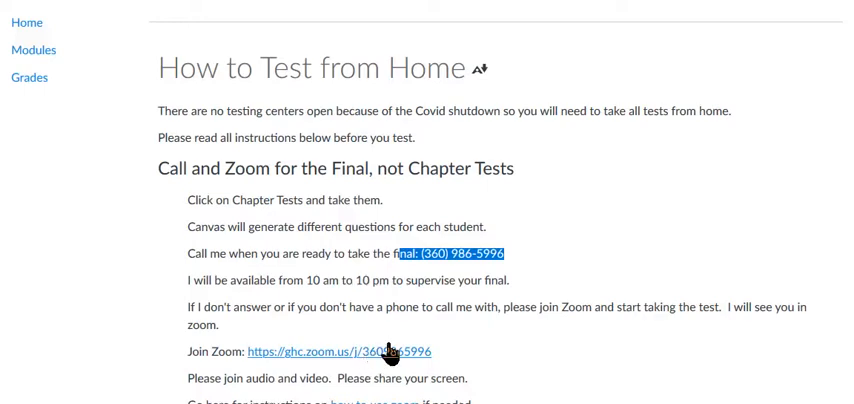
scroll(down, 3)
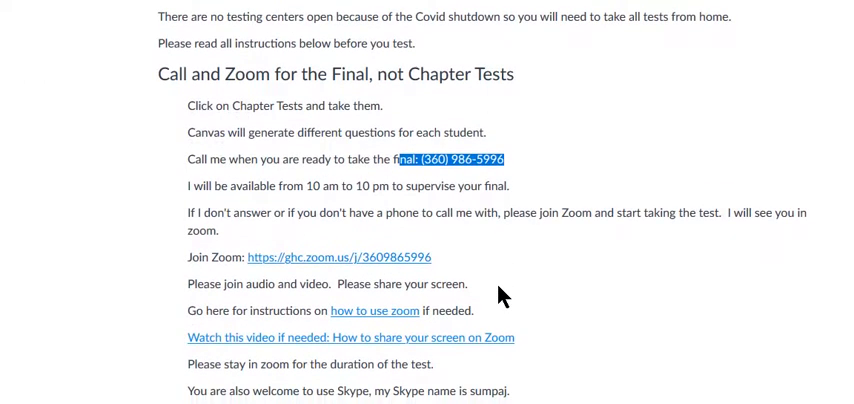
scroll(down, 3)
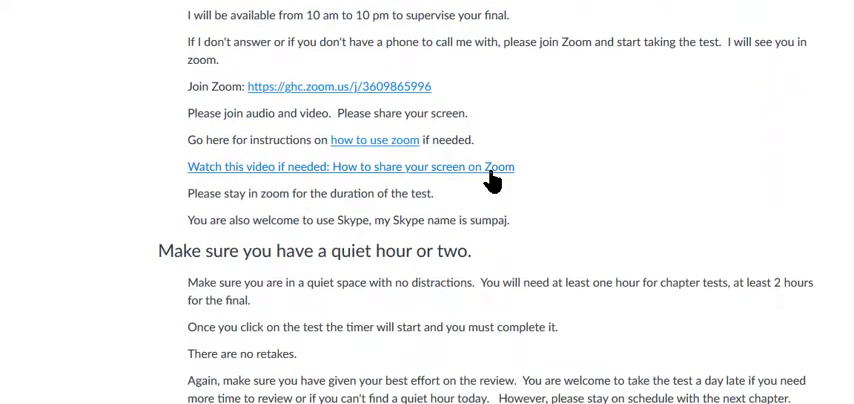
scroll(down, 3)
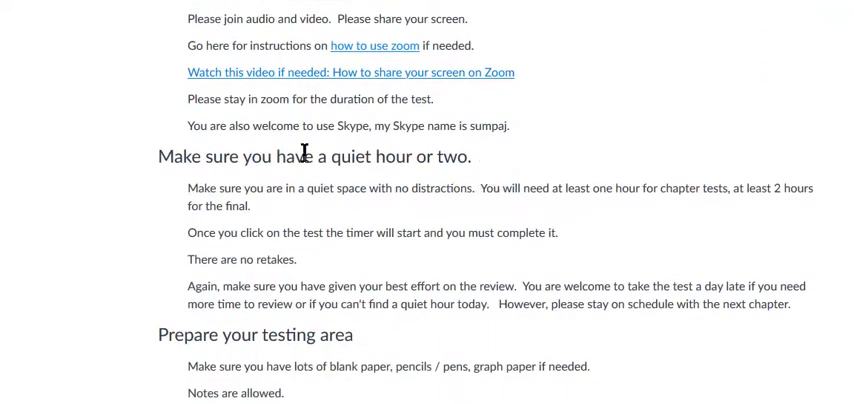
mouse_move(184, 184)
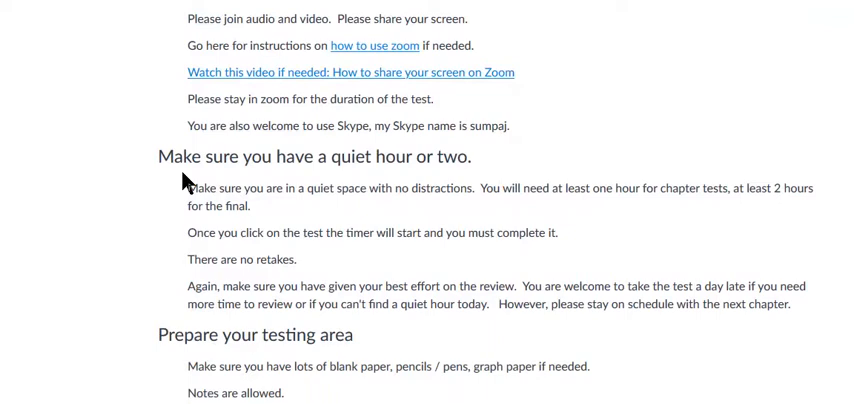
mouse_move(584, 208)
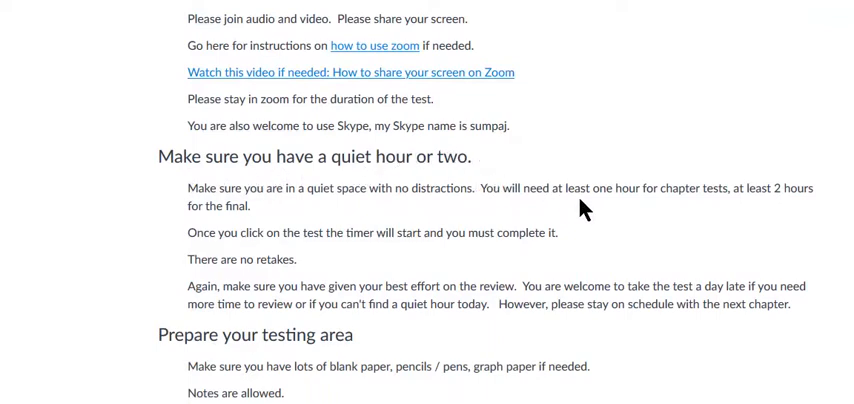
mouse_move(690, 192)
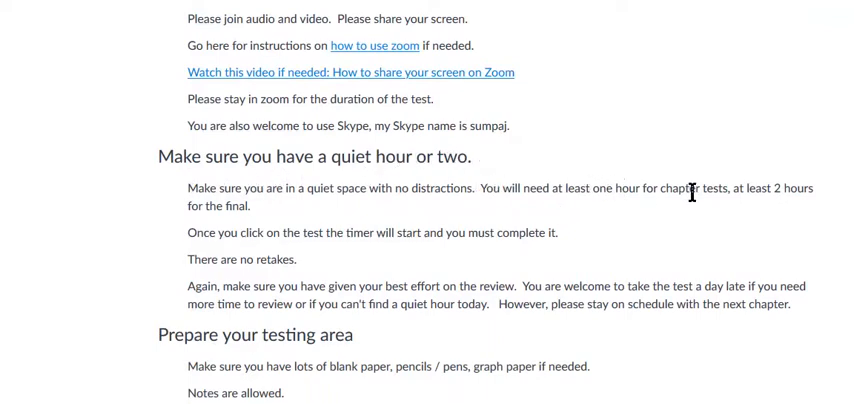
mouse_move(270, 226)
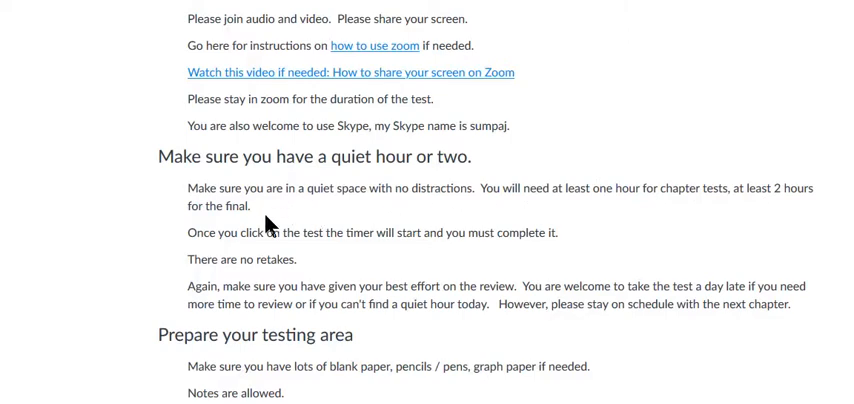
mouse_move(268, 250)
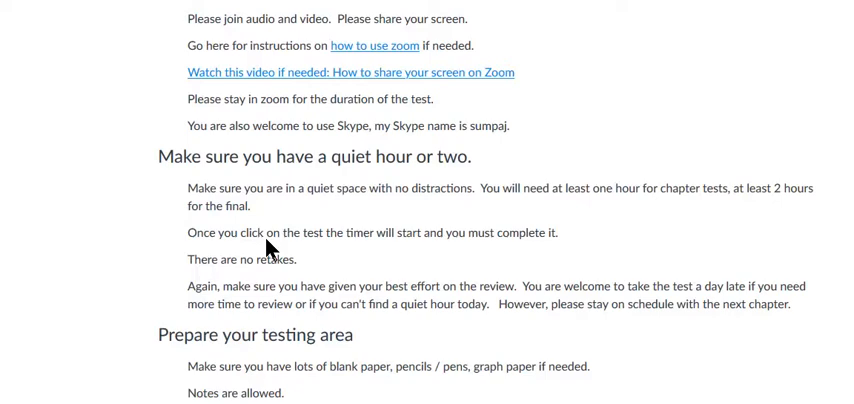
mouse_move(544, 184)
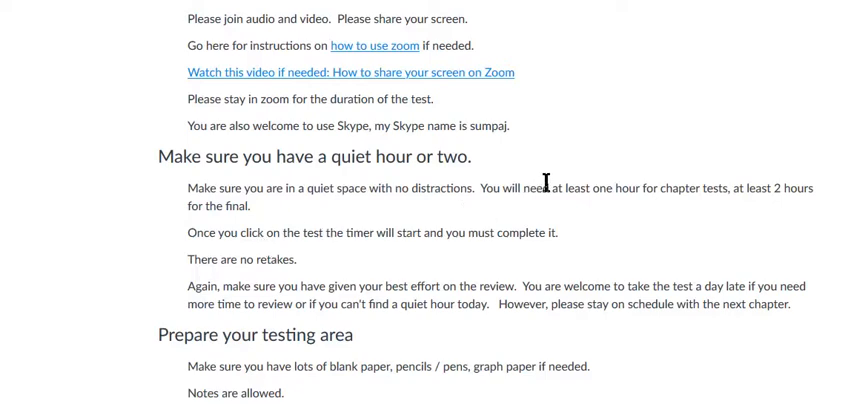
mouse_move(596, 190)
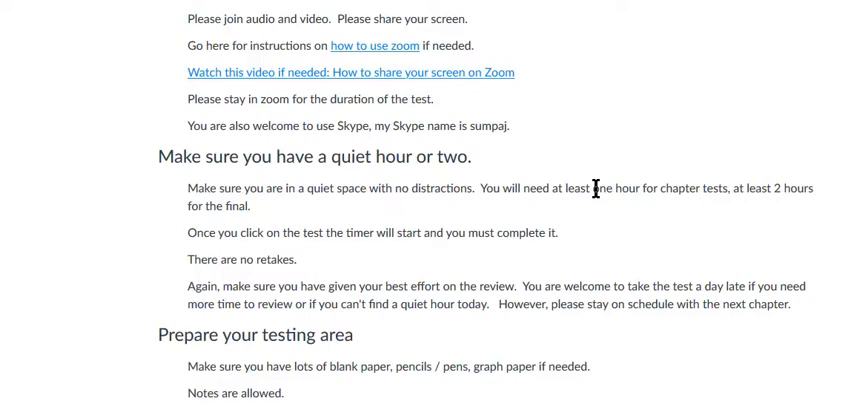
mouse_move(786, 184)
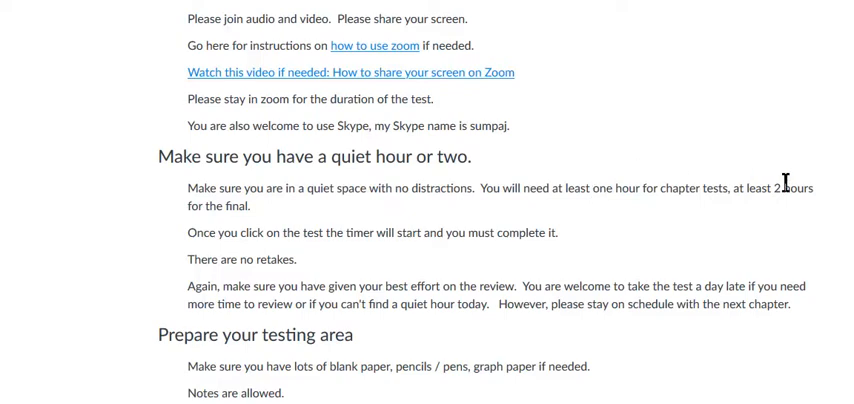
mouse_move(778, 190)
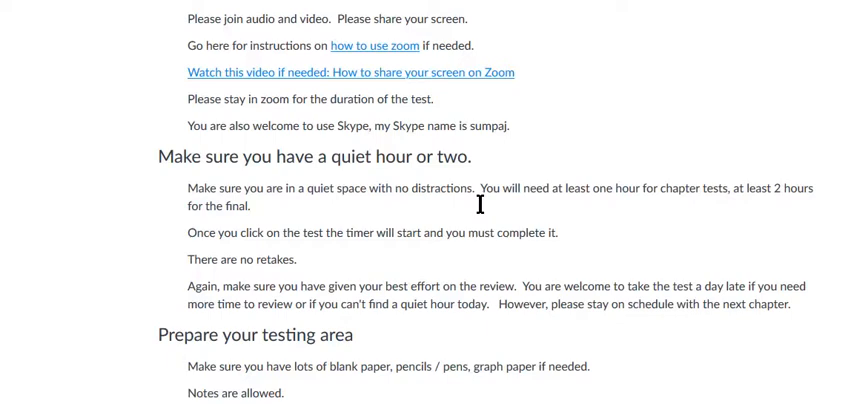
mouse_move(474, 212)
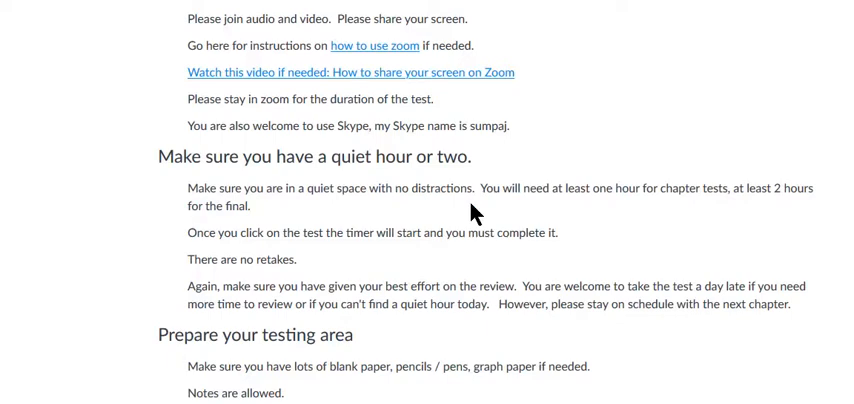
mouse_move(312, 238)
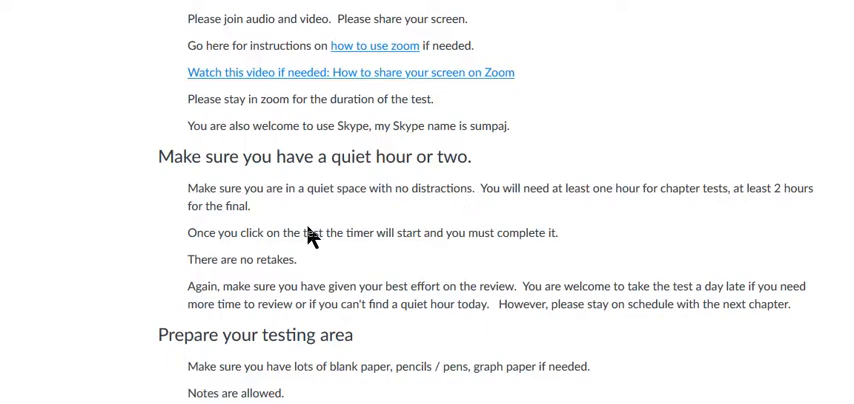
mouse_move(196, 210)
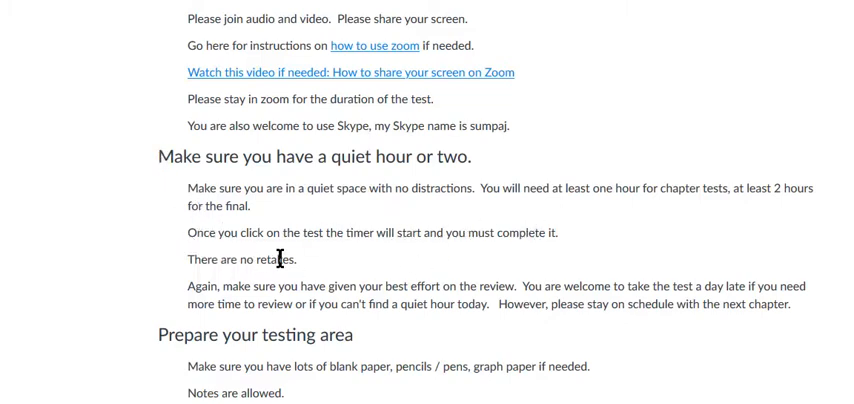
mouse_move(356, 290)
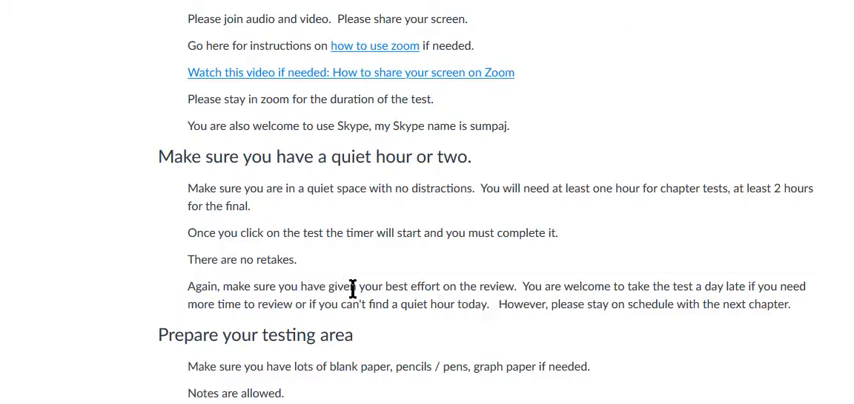
- Scroll to the 'Prepare your testing area' and 'Prepare your computer / device' sections
scroll(down, 3)
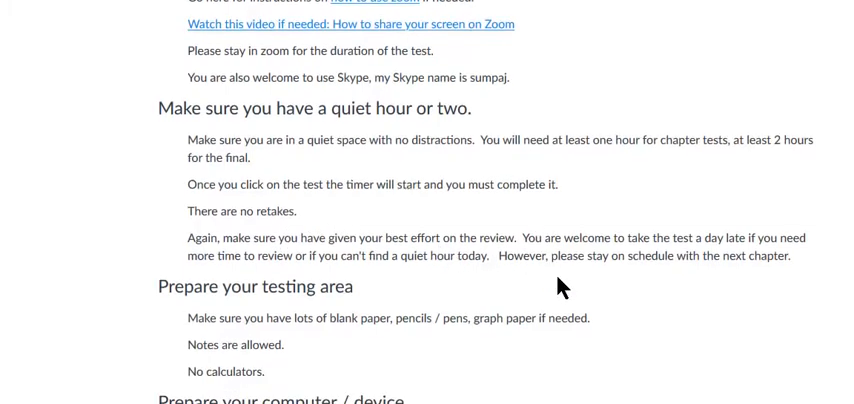
scroll(down, 3)
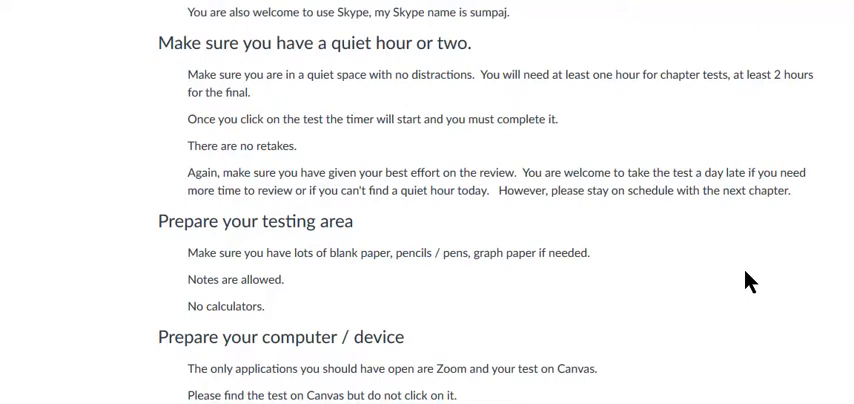
mouse_move(748, 232)
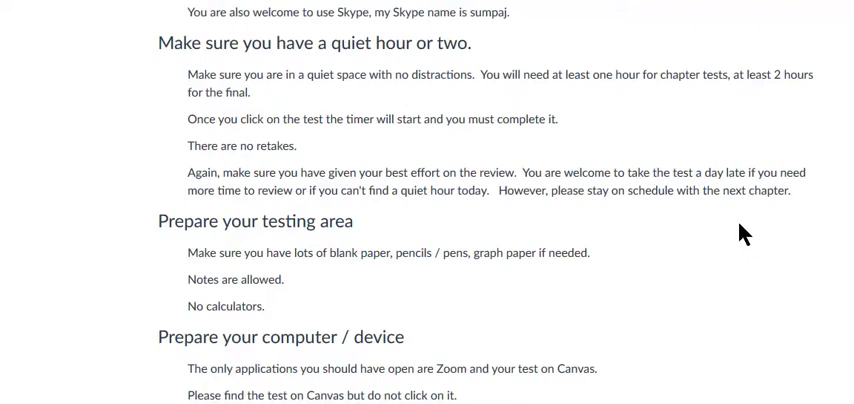
mouse_move(564, 230)
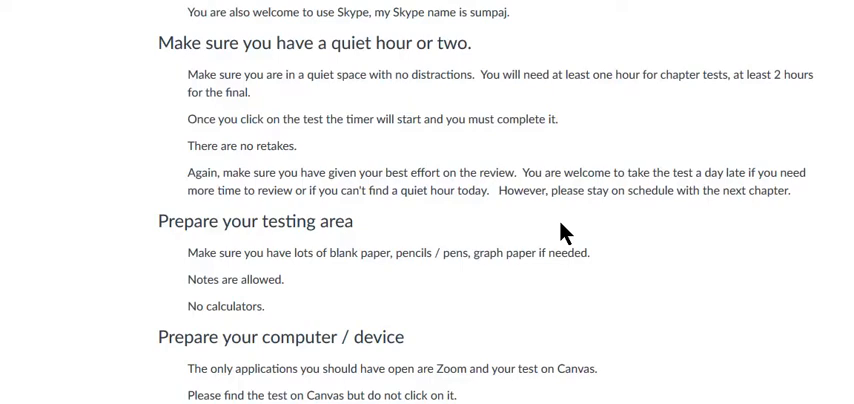
mouse_move(168, 232)
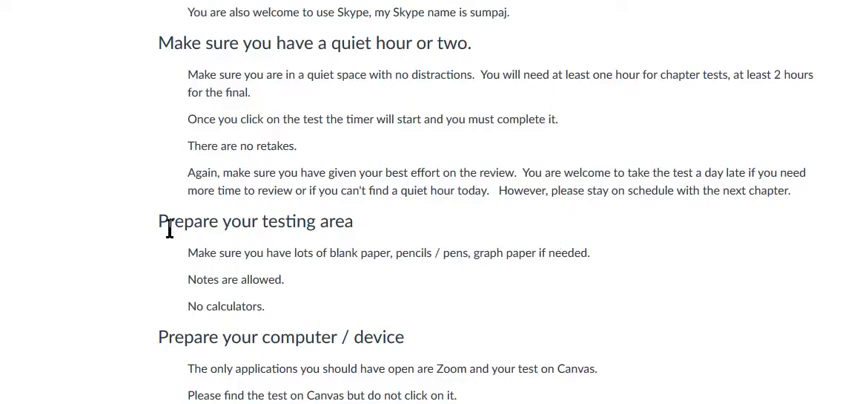
mouse_move(370, 276)
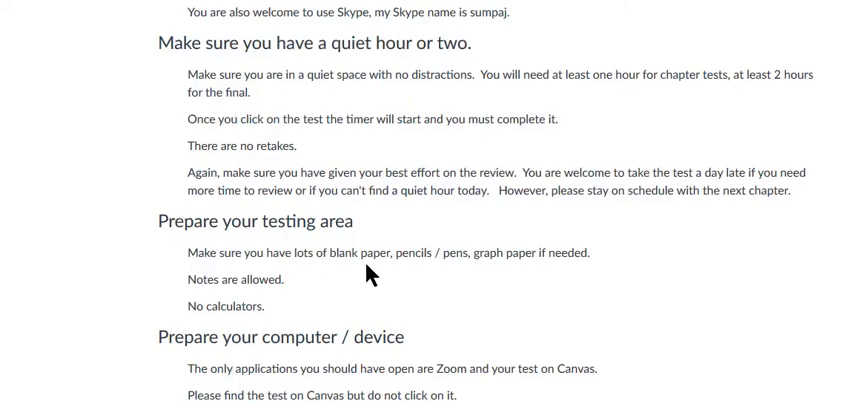
- Scroll to the 'Show your work and upload it' section with the combine-images link
scroll(down, 3)
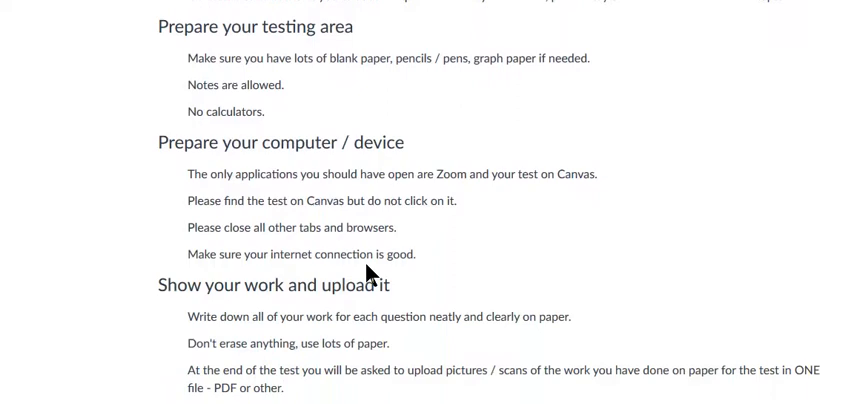
scroll(down, 3)
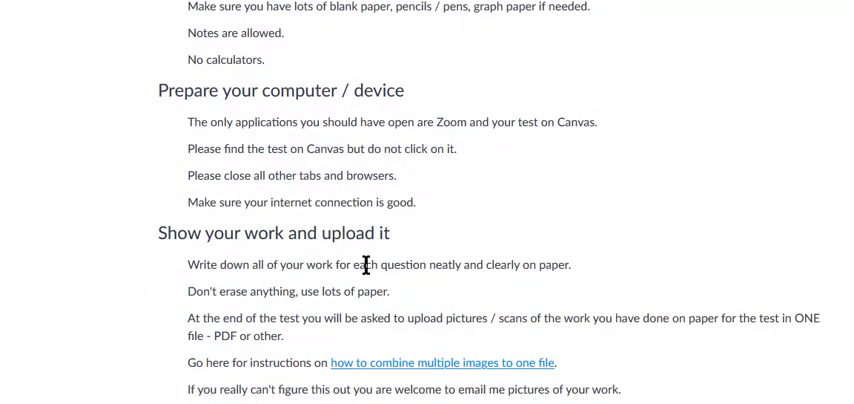
mouse_move(370, 114)
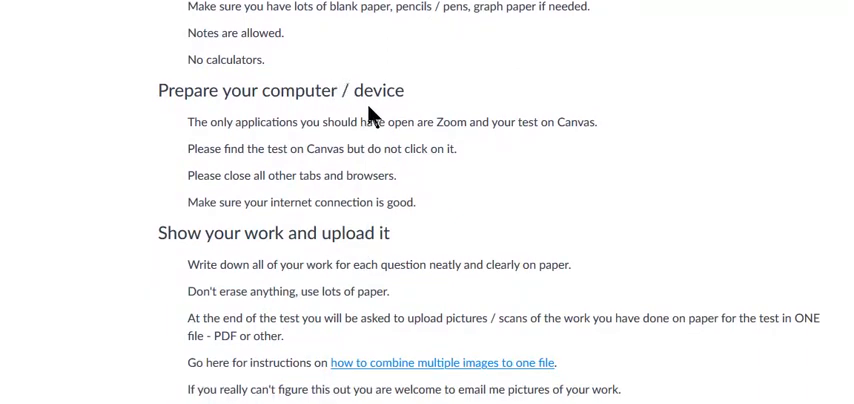
scroll(down, 3)
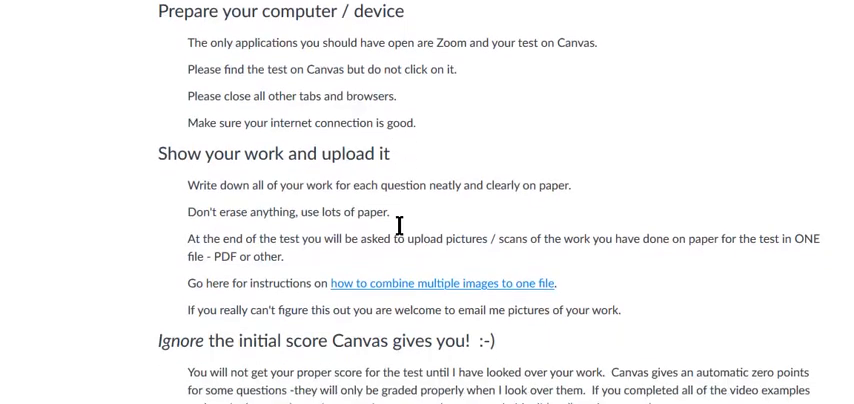
scroll(down, 3)
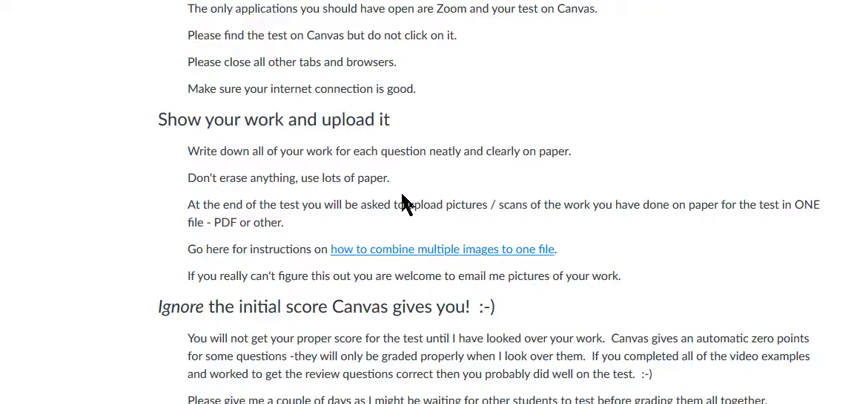
mouse_move(404, 204)
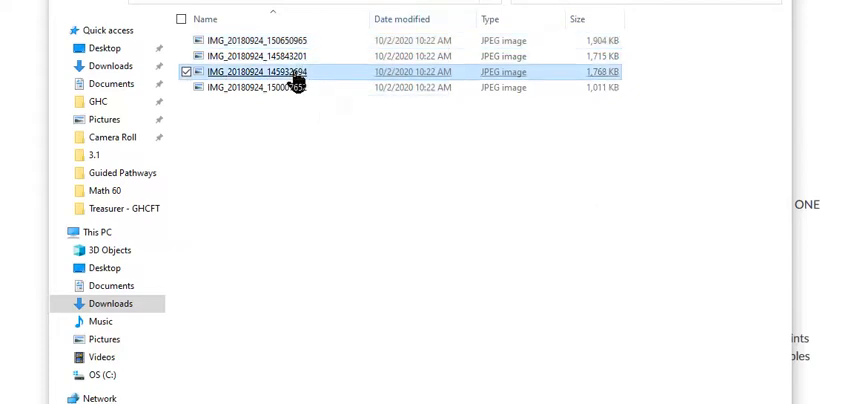
- Open the Downloads folder listing the four IMG JPEG photos of work
double_click(270, 72)
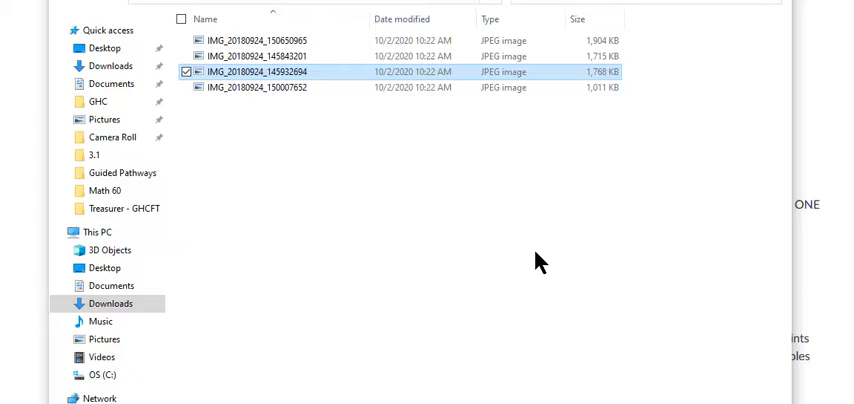
mouse_move(280, 156)
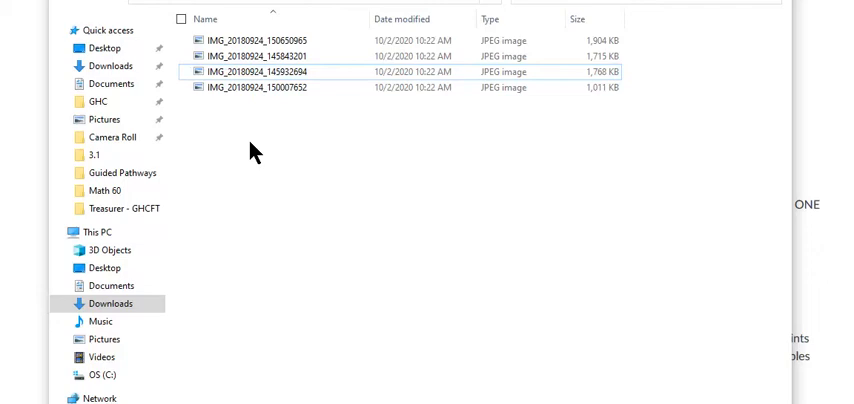
mouse_move(448, 228)
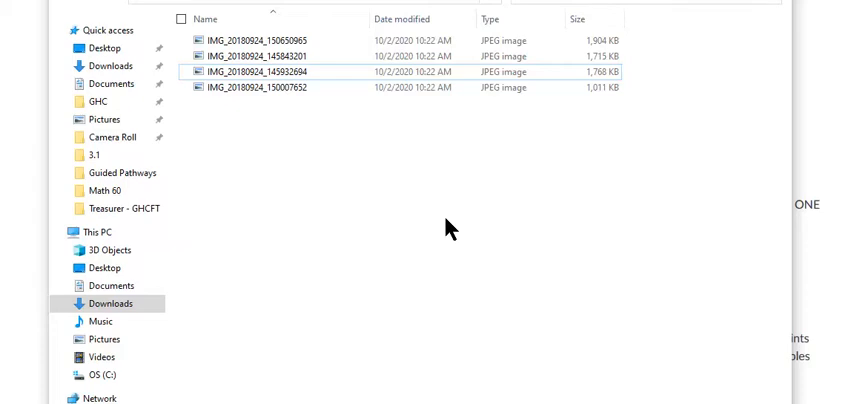
mouse_move(272, 136)
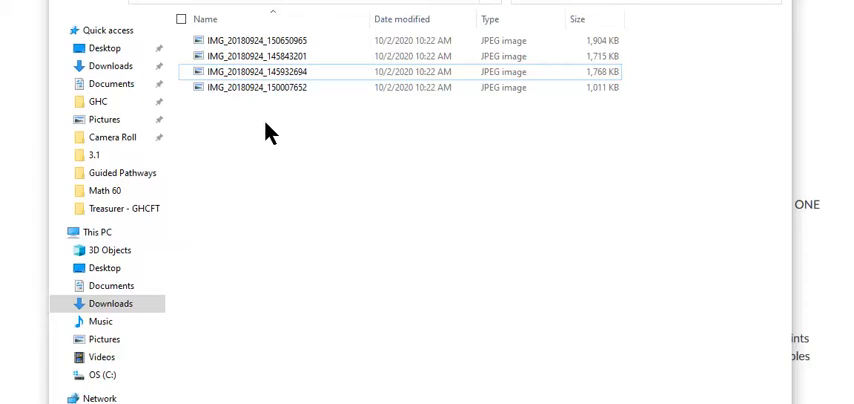
- Print all four selected work photos to Microsoft Print to PDF
click(180, 20)
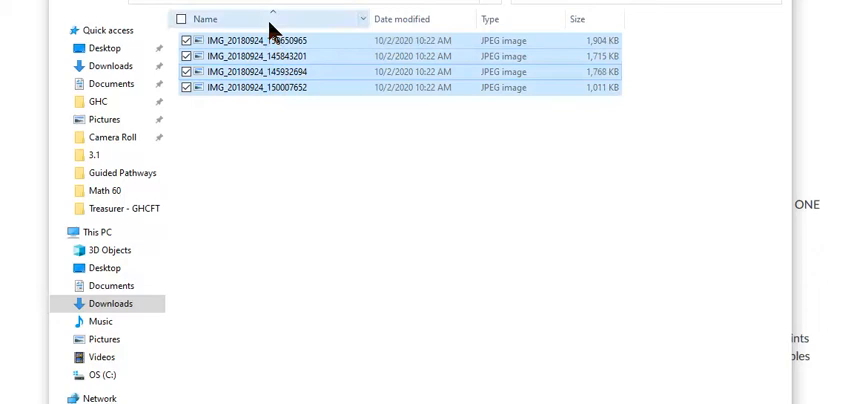
right_click(250, 40)
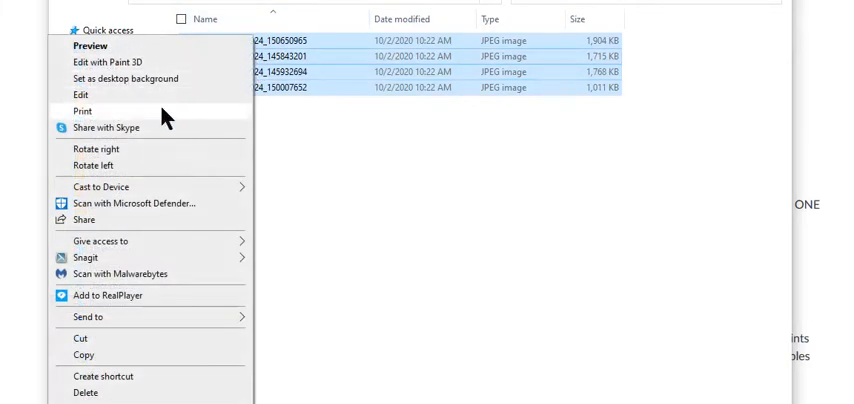
click(76, 112)
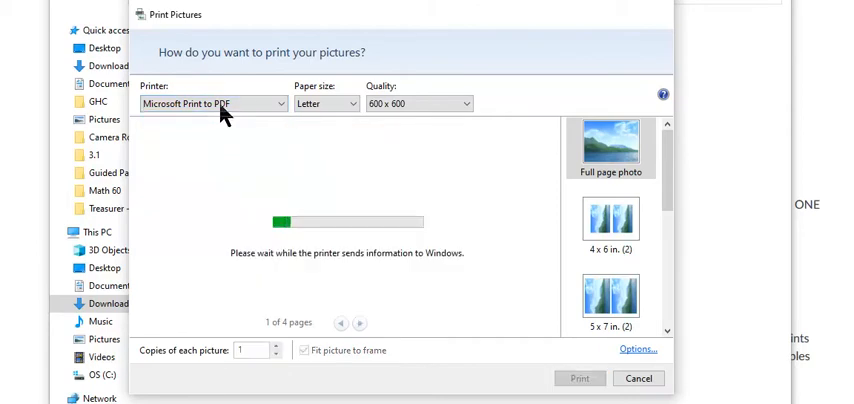
click(580, 378)
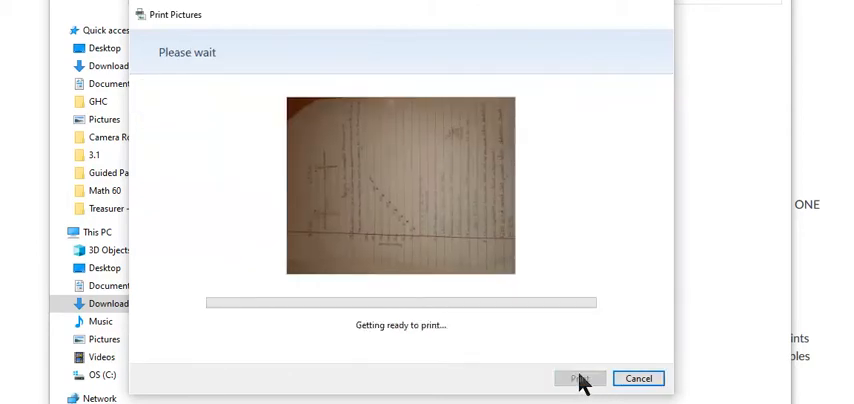
click(580, 378)
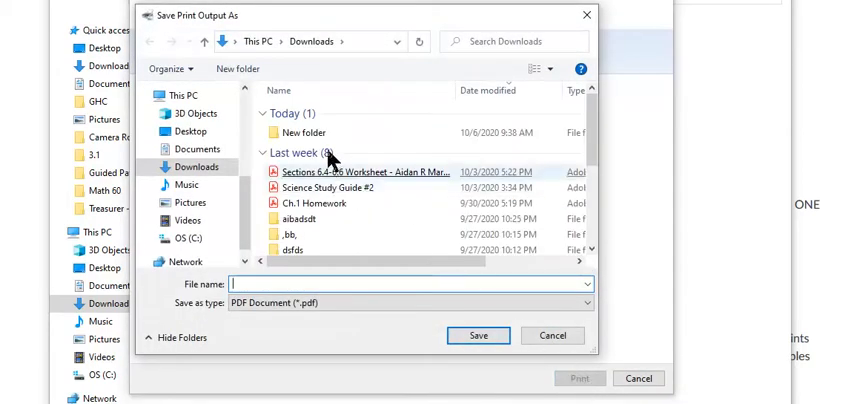
- Save the combined PDF as 'test' inside the New folder
double_click(302, 132)
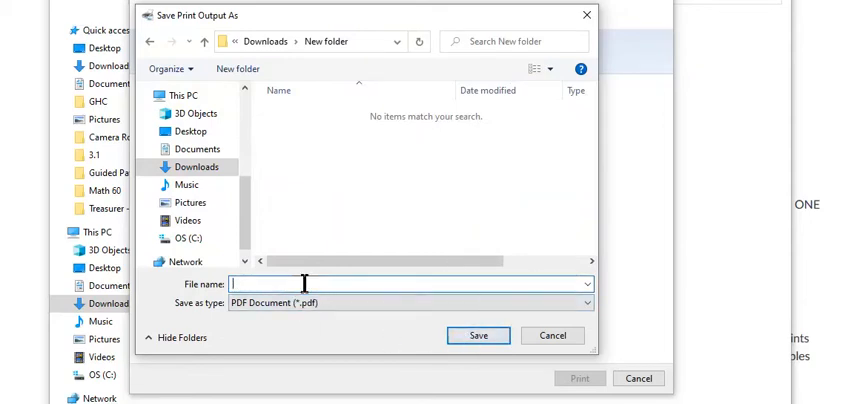
text(test)
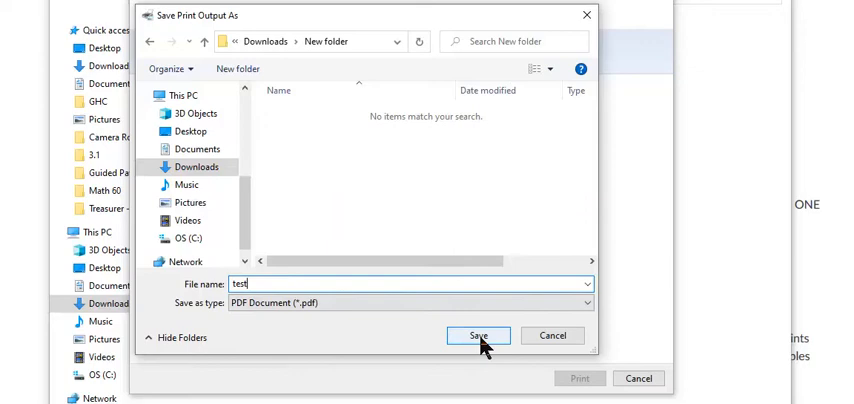
click(478, 336)
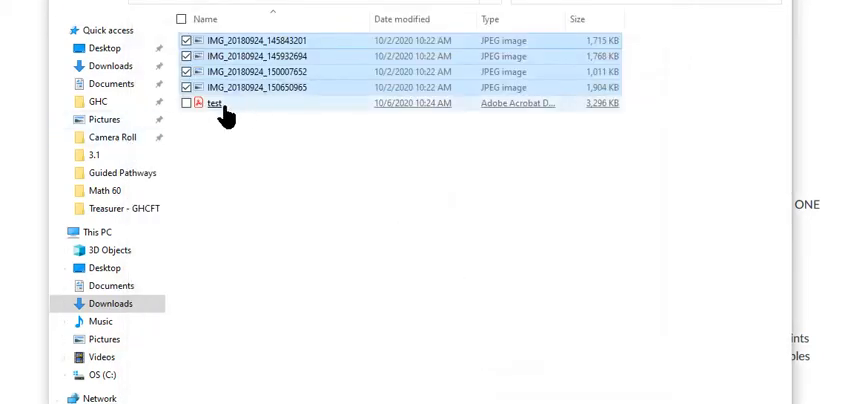
- View test.pdf in Acrobat Reader, dismiss the image data error and close all tabs
double_click(208, 104)
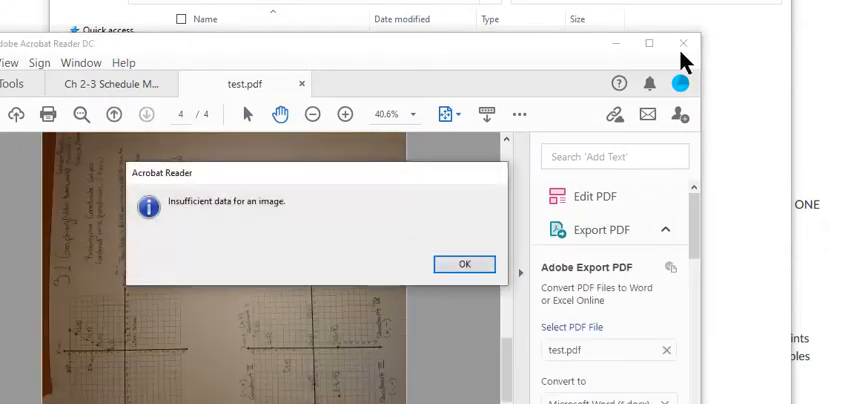
click(464, 264)
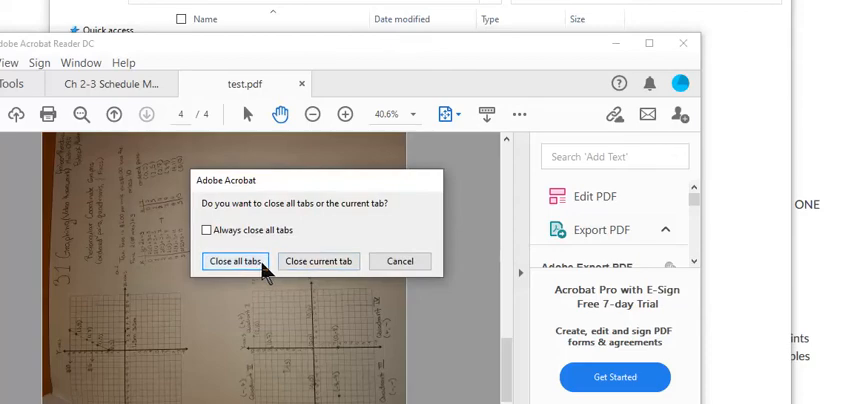
click(234, 260)
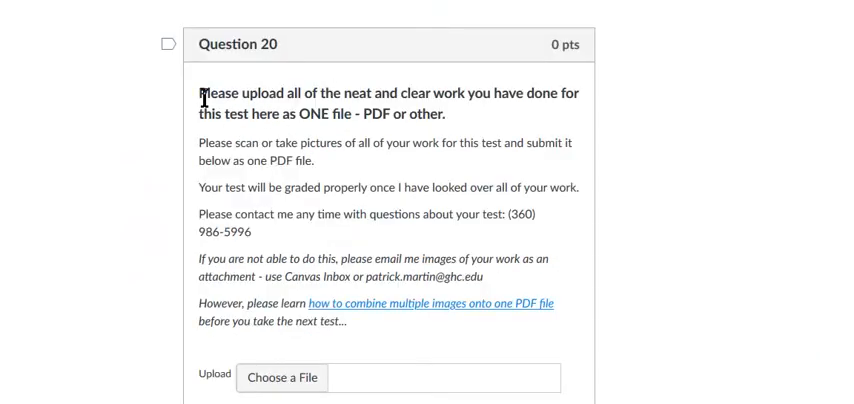
mouse_move(270, 120)
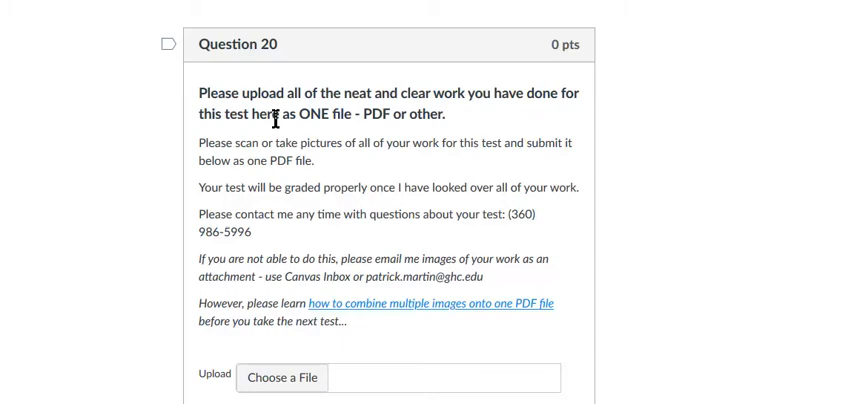
mouse_move(450, 132)
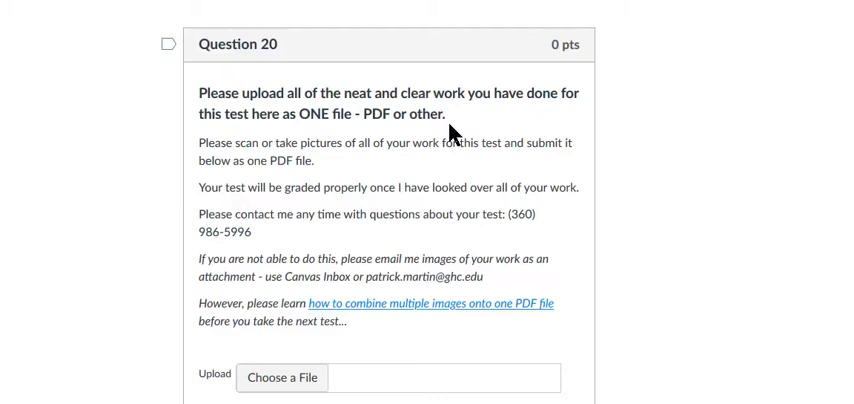
mouse_move(316, 344)
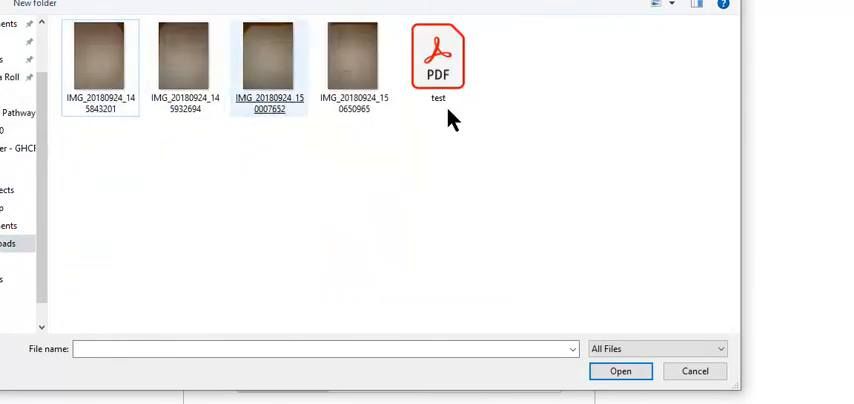
- Select the test PDF in the Open dialog as Question 20's upload
click(620, 372)
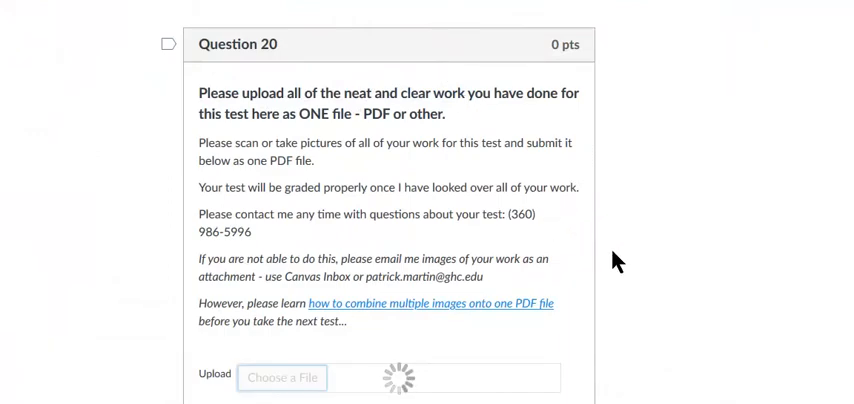
scroll(down, 3)
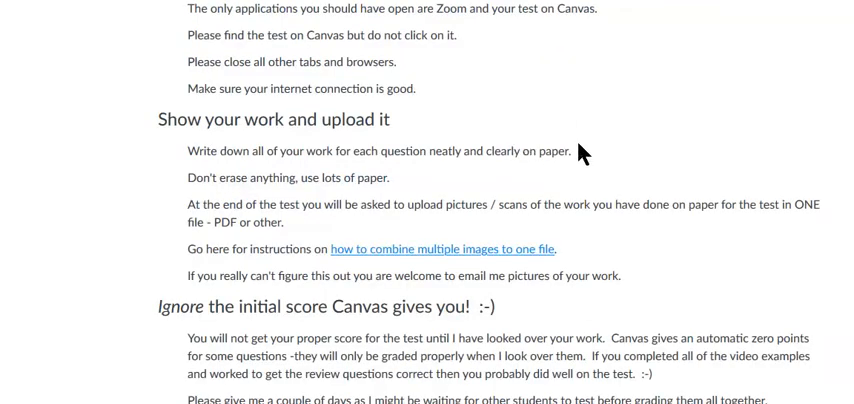
scroll(down, 3)
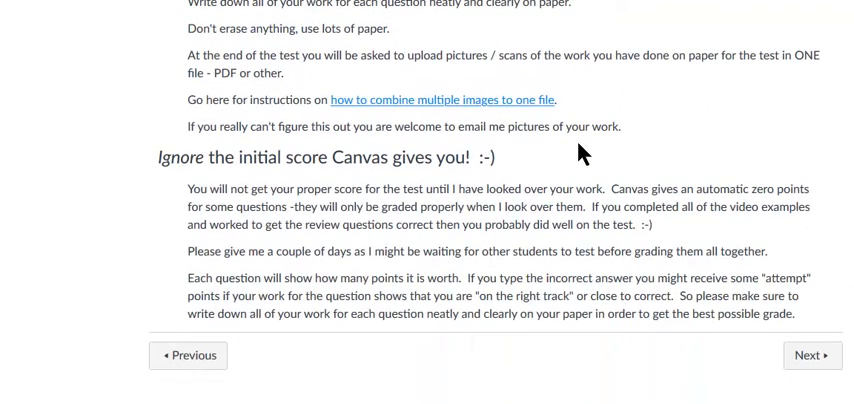
mouse_move(616, 168)
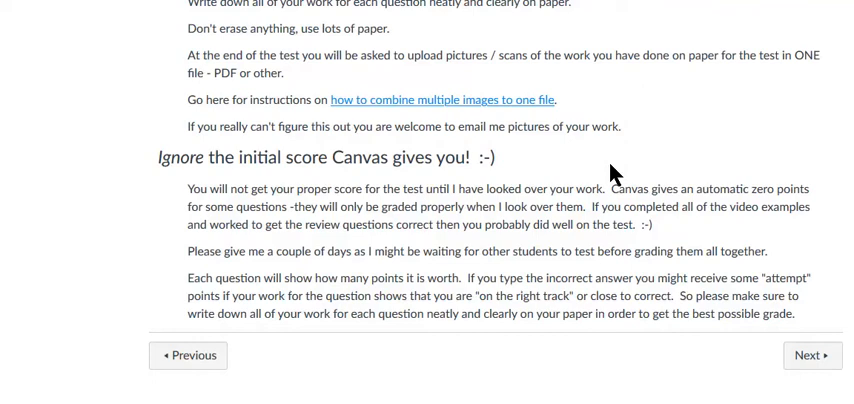
mouse_move(610, 212)
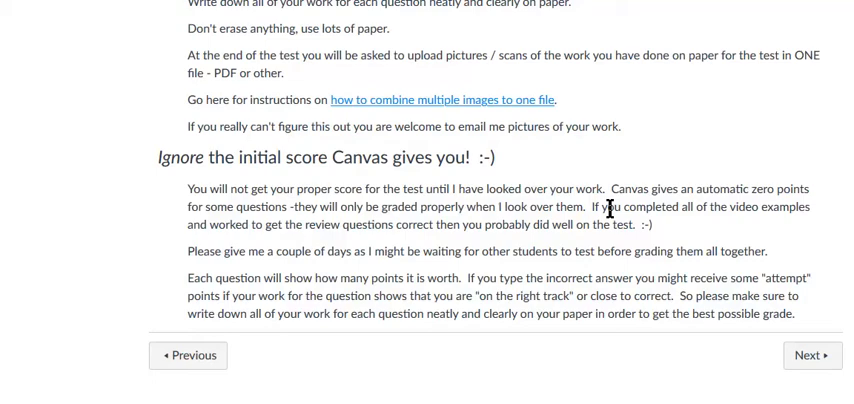
mouse_move(632, 182)
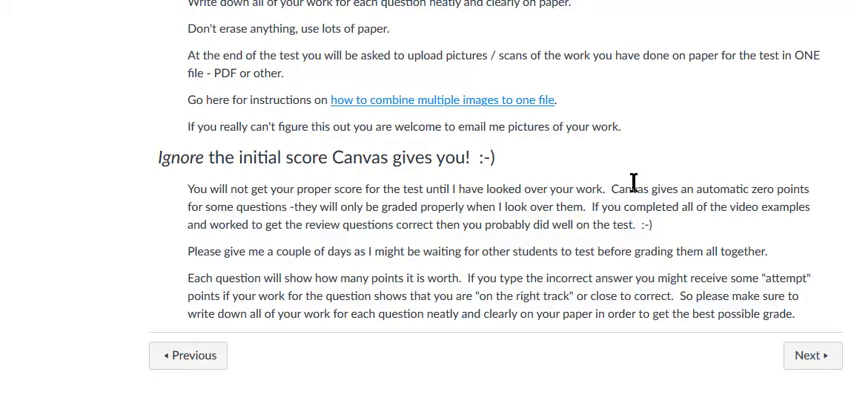
scroll(up, 3)
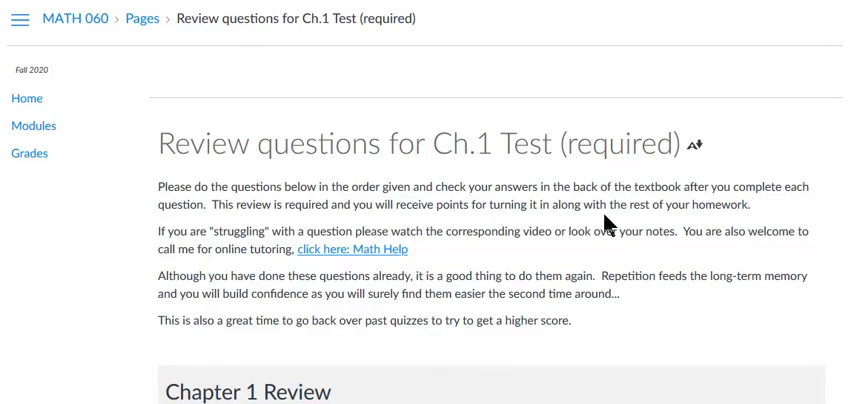
- Scroll through the Chapter 1 Review questions, quiz and homework-sharing sections, then back to the top
scroll(down, 3)
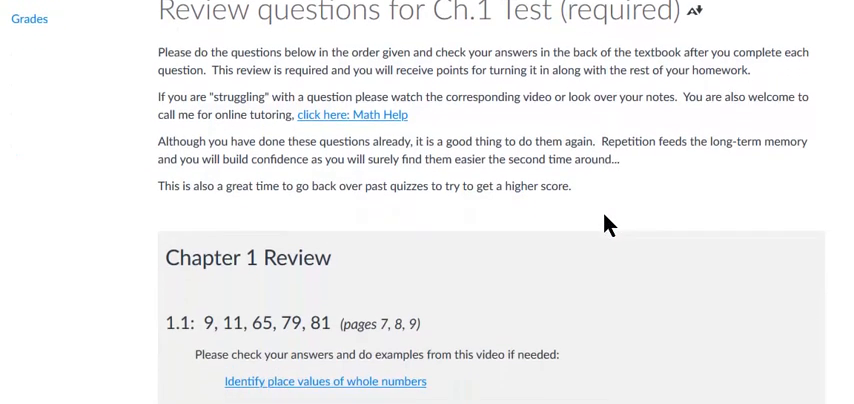
scroll(down, 3)
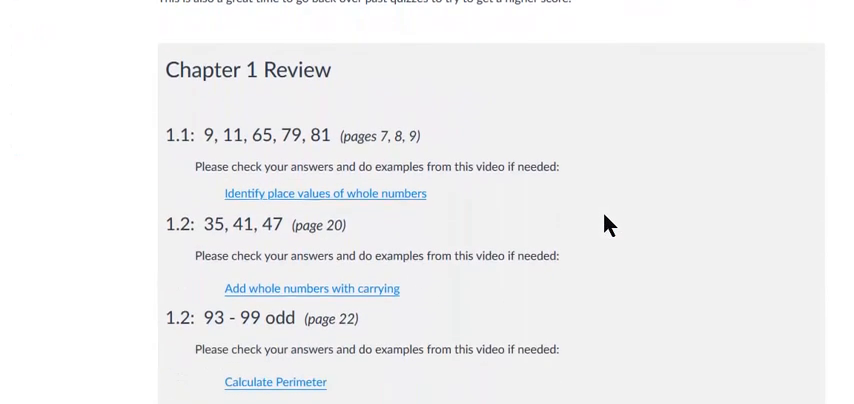
scroll(down, 3)
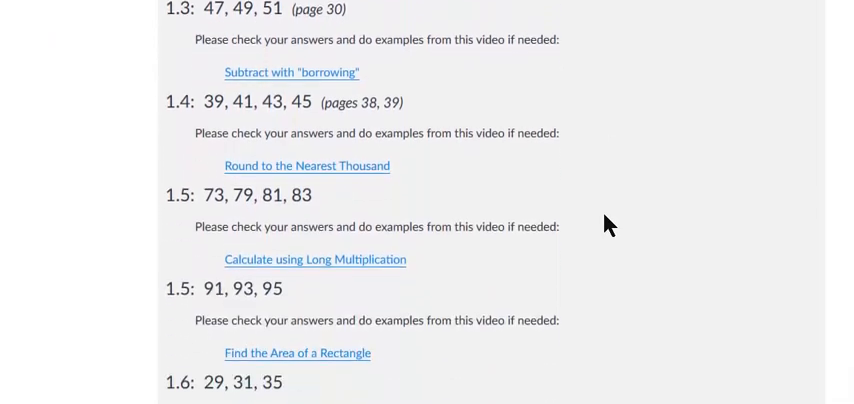
scroll(down, 3)
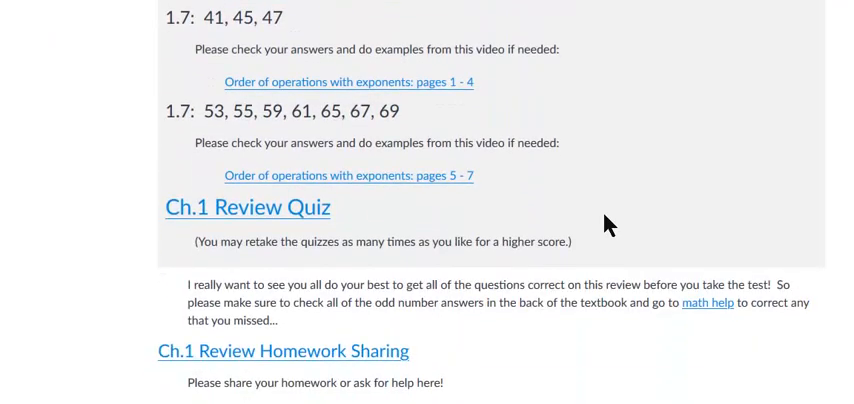
scroll(up, 3)
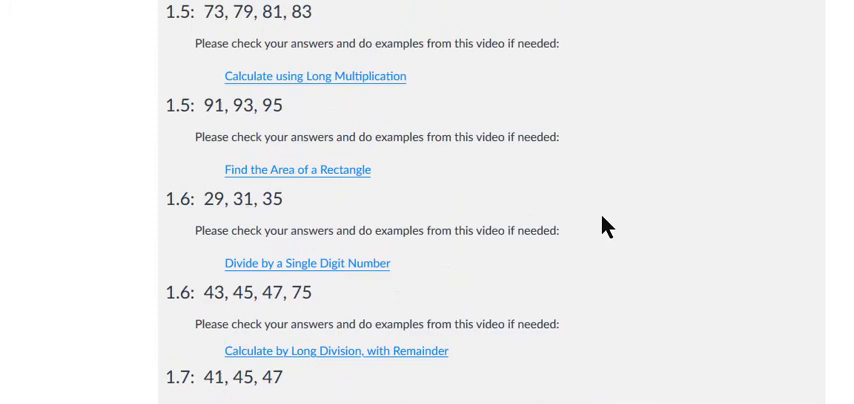
scroll(down, 3)
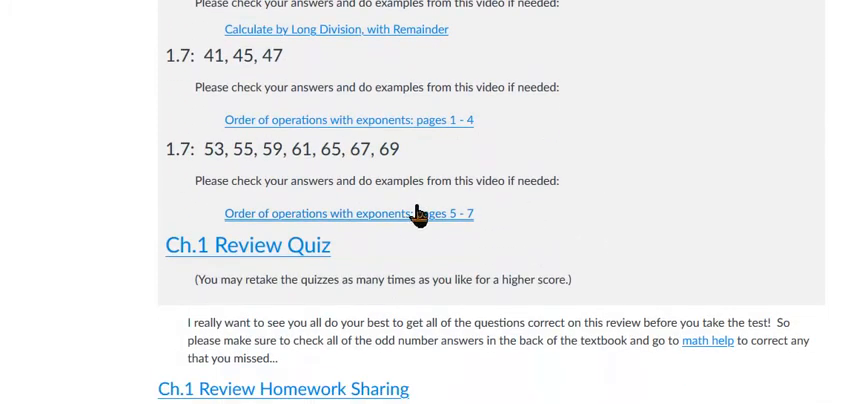
mouse_move(532, 172)
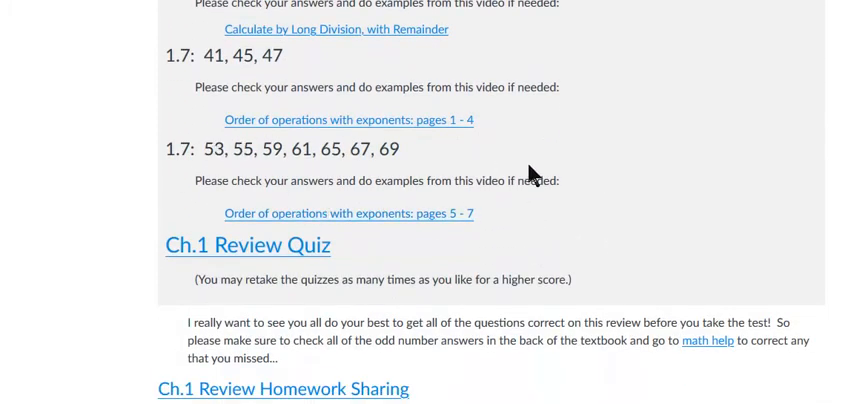
mouse_move(624, 190)
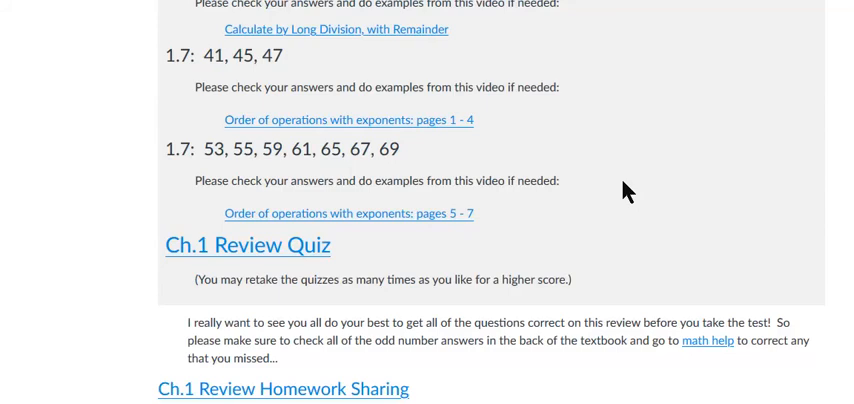
mouse_move(616, 176)
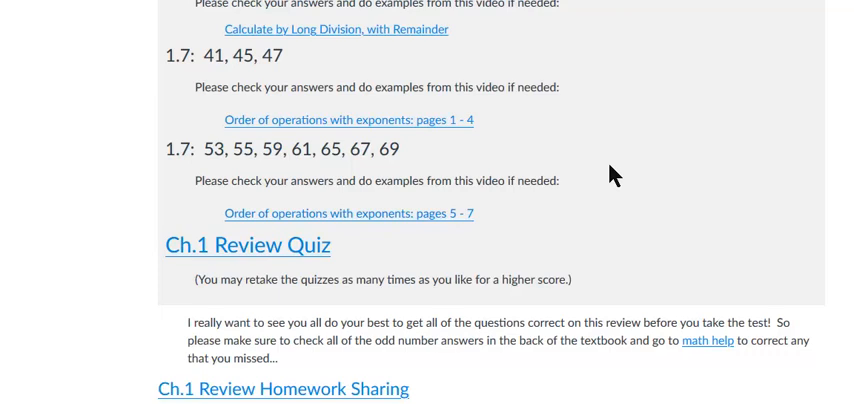
scroll(down, 3)
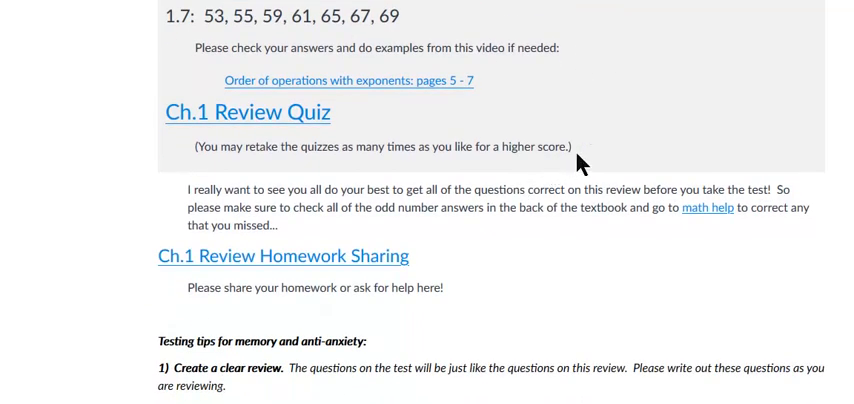
scroll(up, 3)
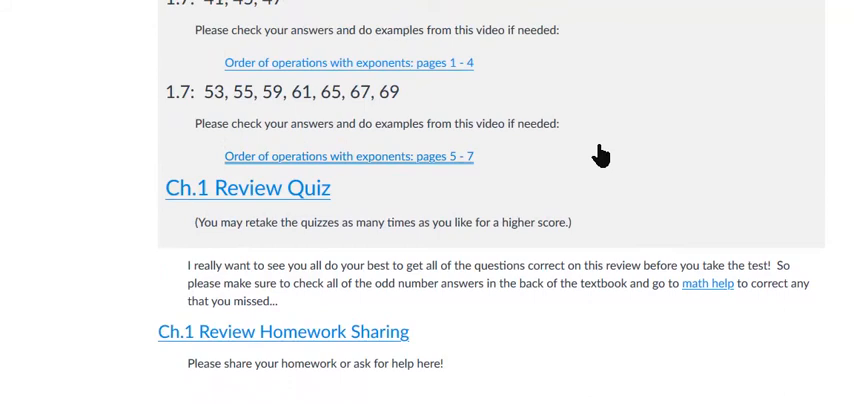
mouse_move(366, 340)
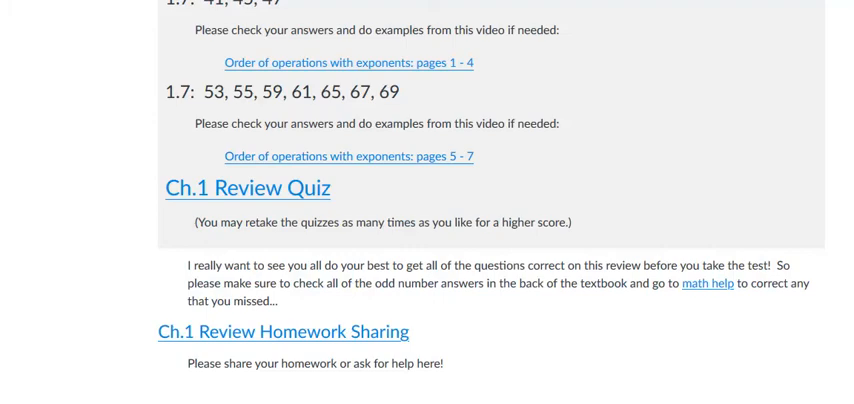
scroll(up, 3)
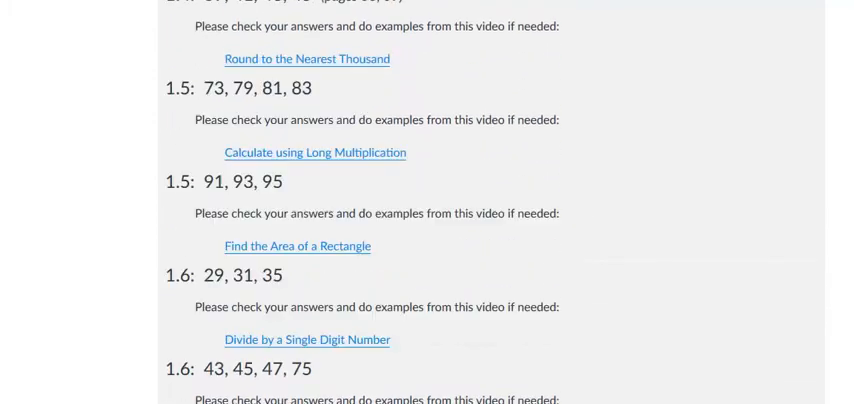
scroll(up, 3)
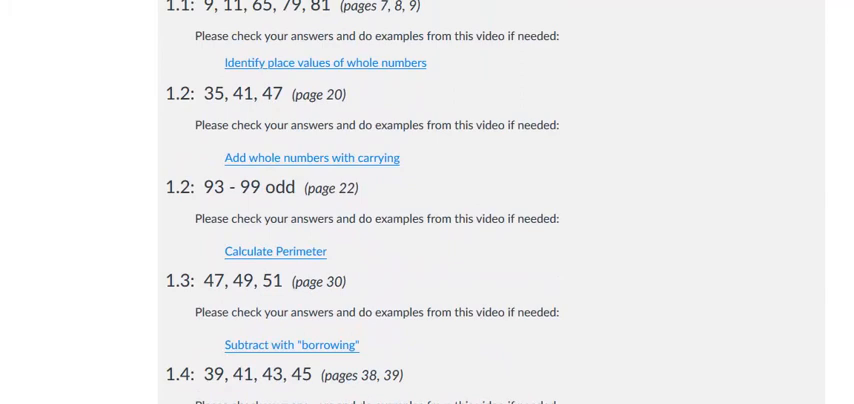
mouse_move(658, 192)
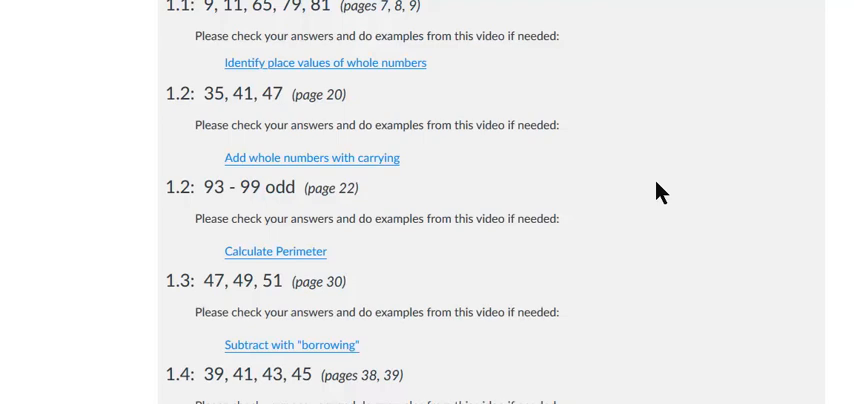
scroll(up, 3)
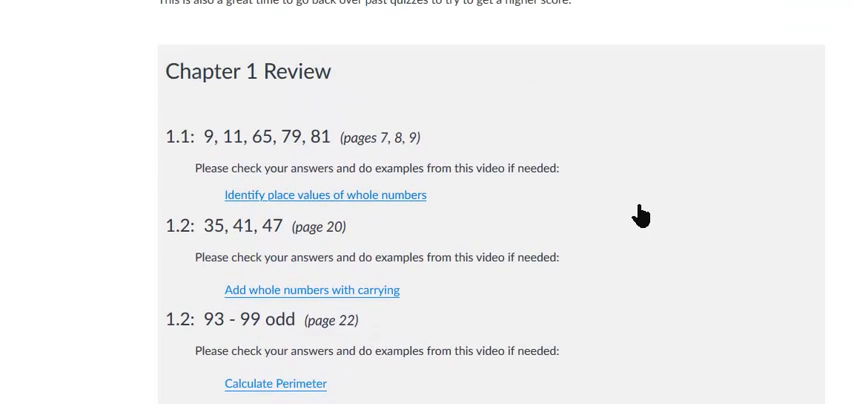
scroll(up, 3)
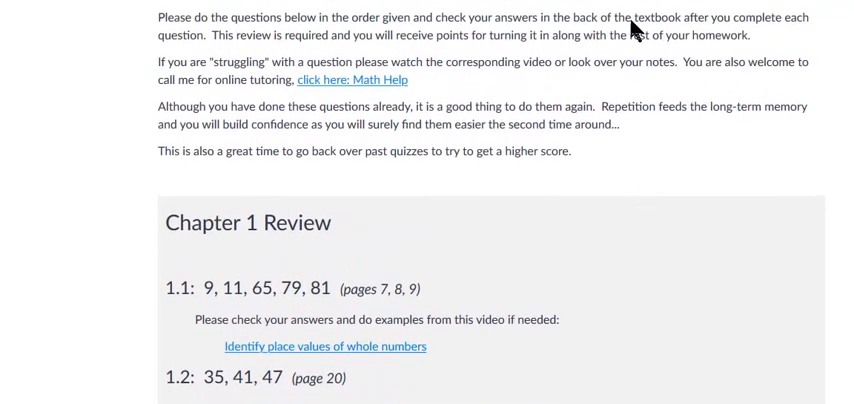
mouse_move(610, 190)
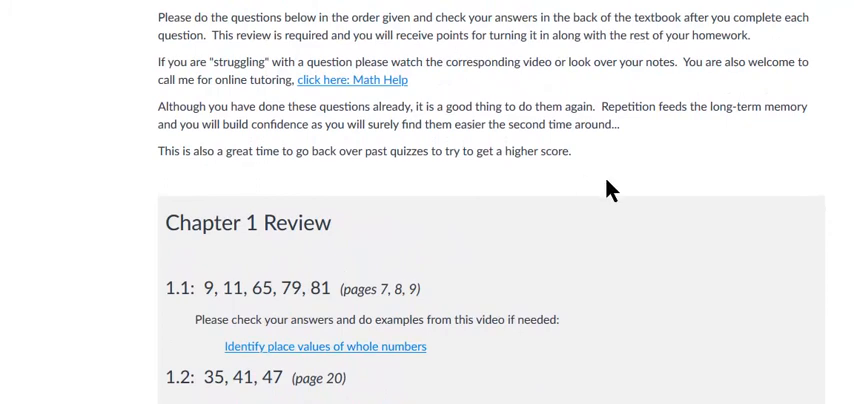